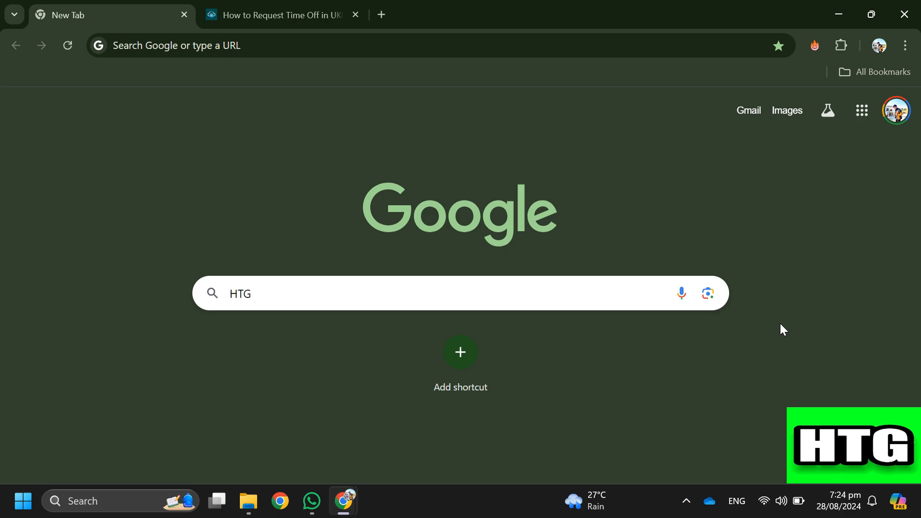
# Switch to the 'How to Request Time Off in UKG Ready' article tab.
pyautogui.click(276, 14)
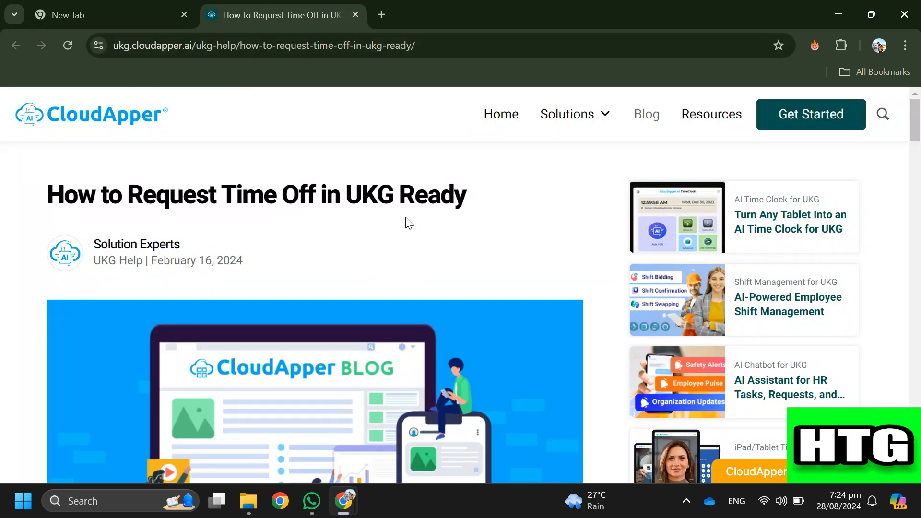
# Scroll past the banner and intro to the 'Requesting Time Off' heading and its Time Off Request Page steps.
pyautogui.scroll(-3)
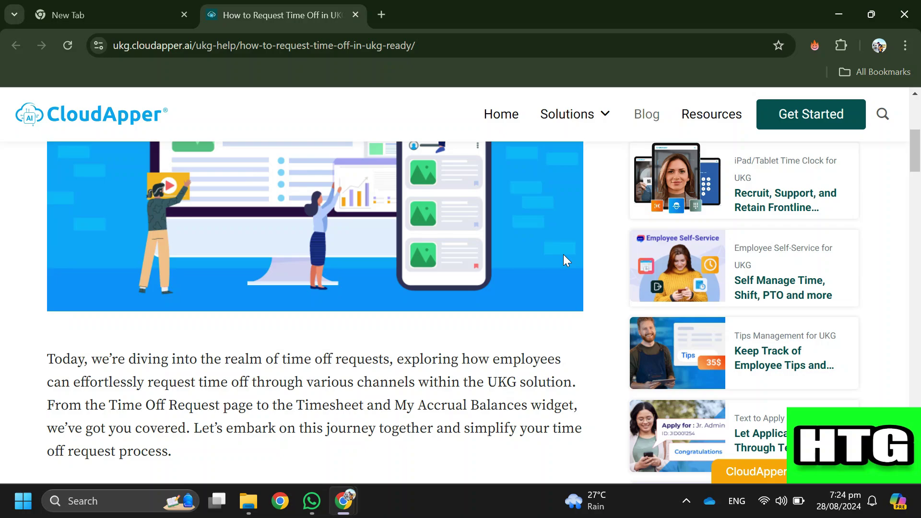
pyautogui.scroll(-3)
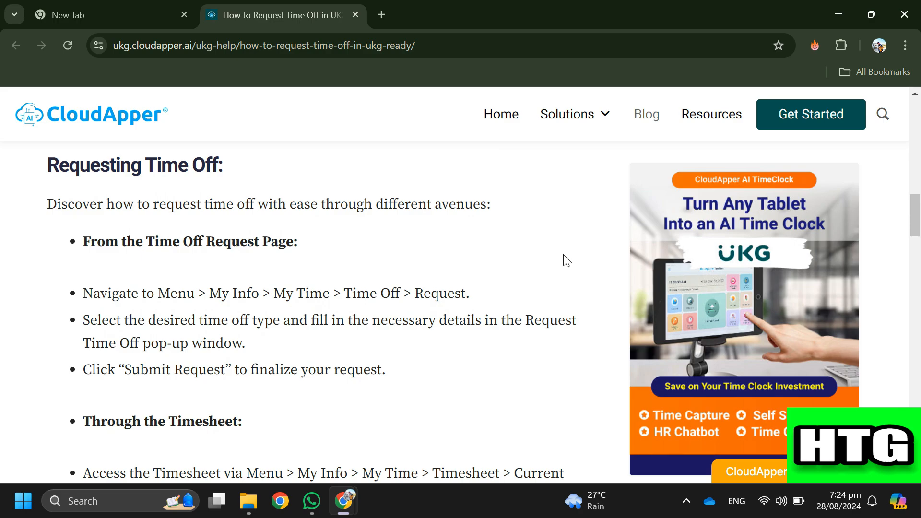
# Scroll through the Timesheet and My Accrual Balances Widget steps to 'Benefits of Utilizing UKG'.
pyautogui.scroll(-3)
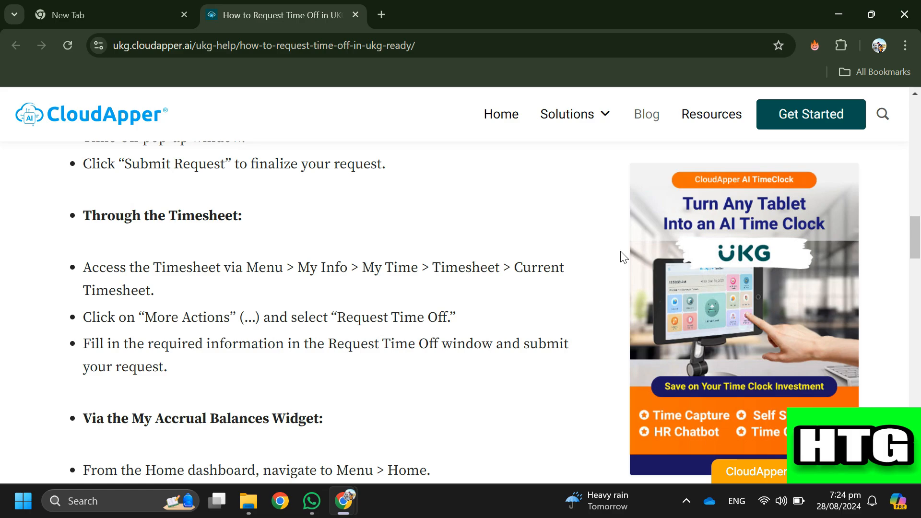
pyautogui.scroll(-3)
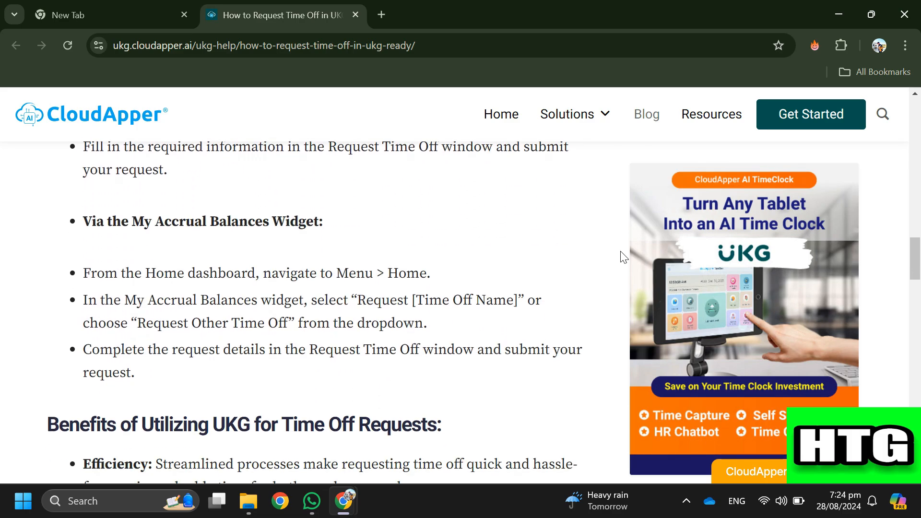